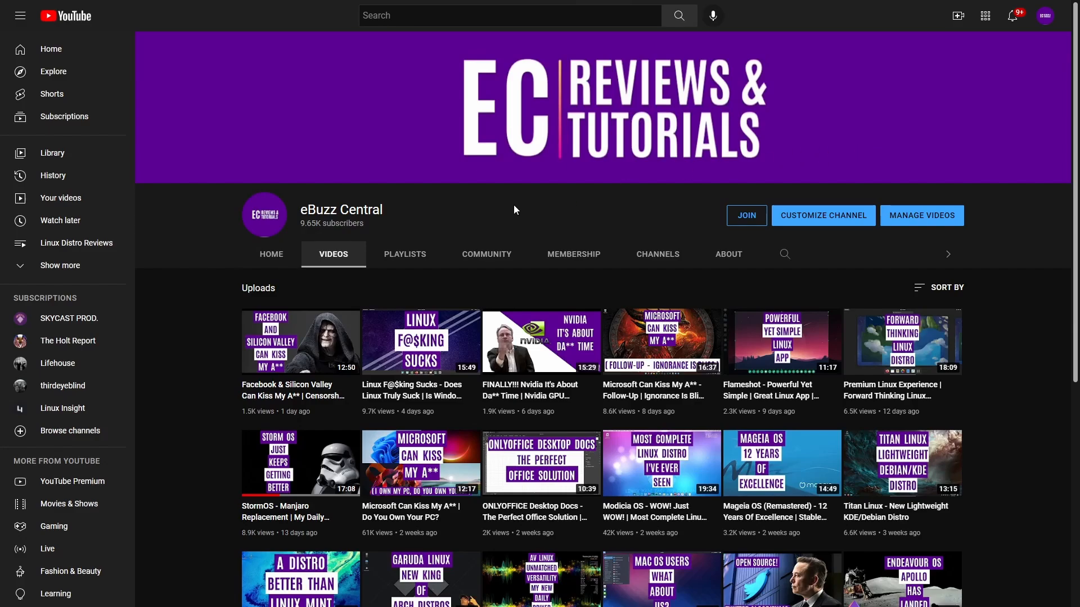
pyautogui.moveTo(419, 342)
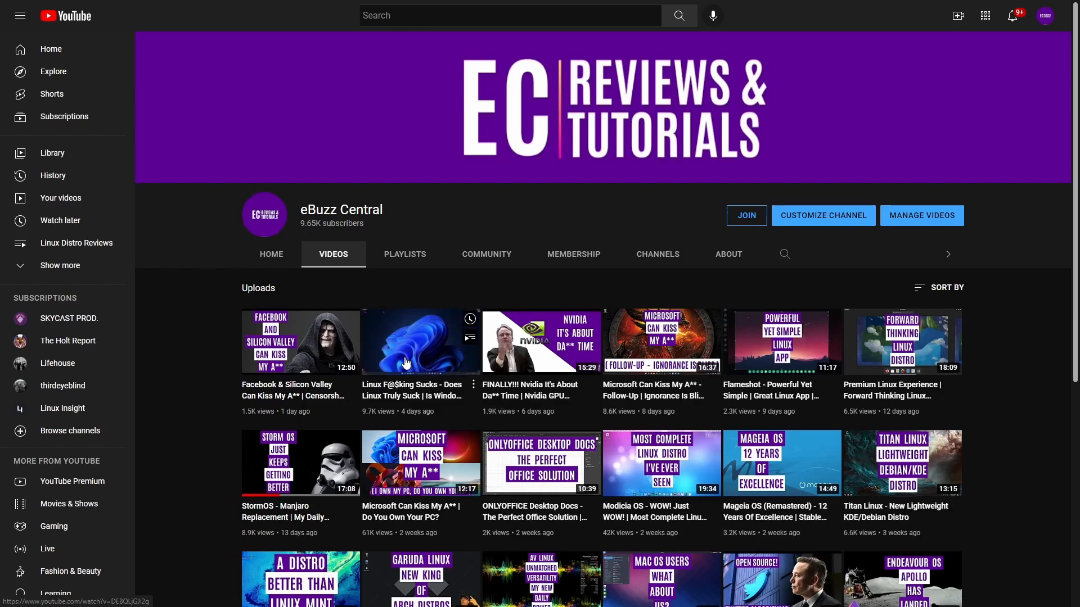
pyautogui.moveTo(420, 342)
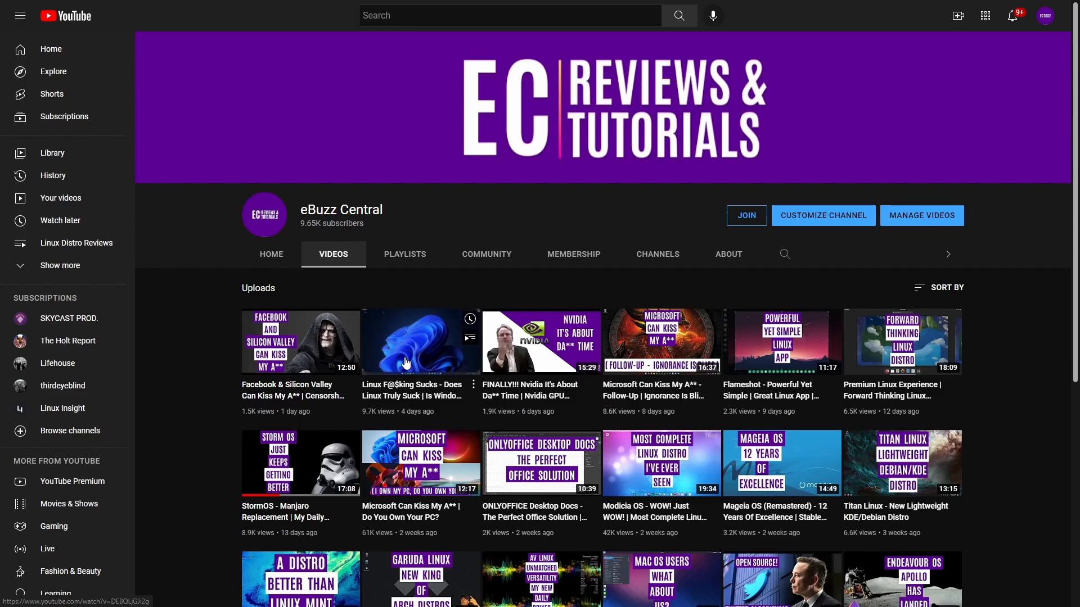
pyautogui.moveTo(421, 342)
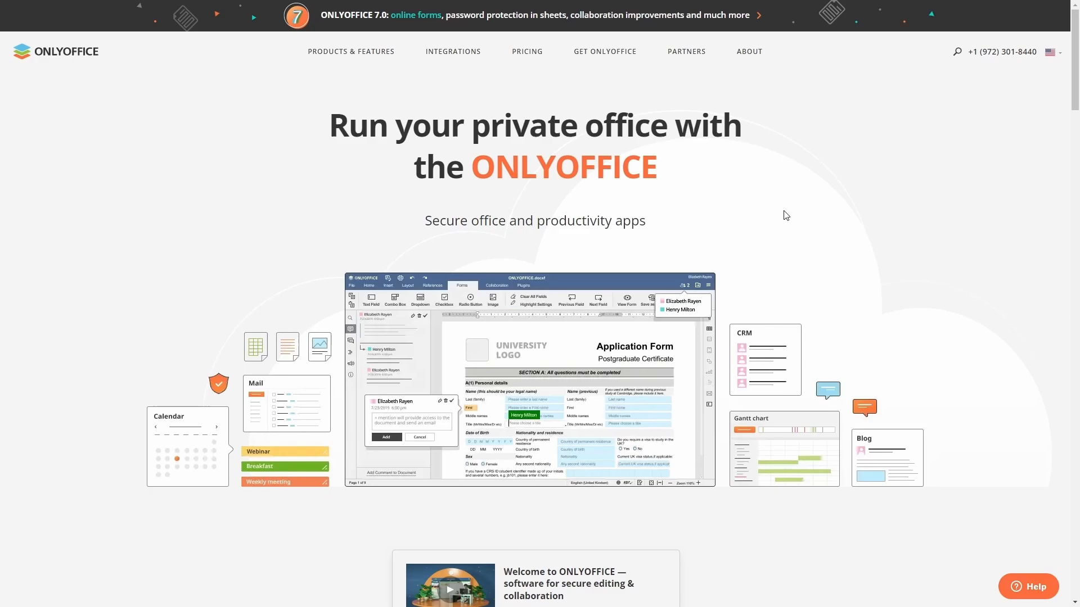
# - Scroll the home page down to the ONLYOFFICE Docs versus Workspace comparison
pyautogui.scroll(-3)
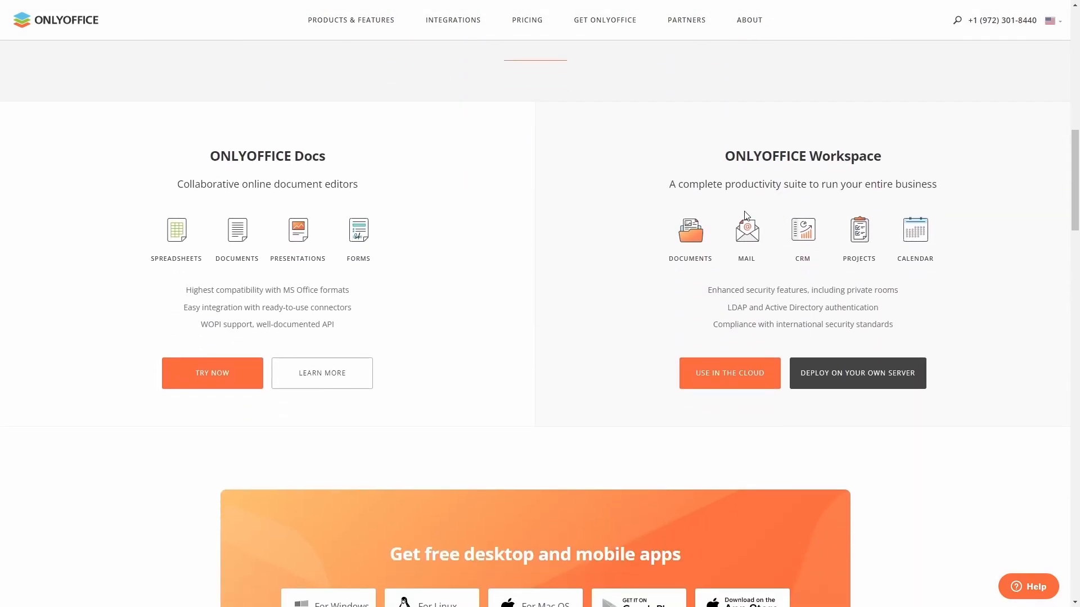
pyautogui.moveTo(200, 219)
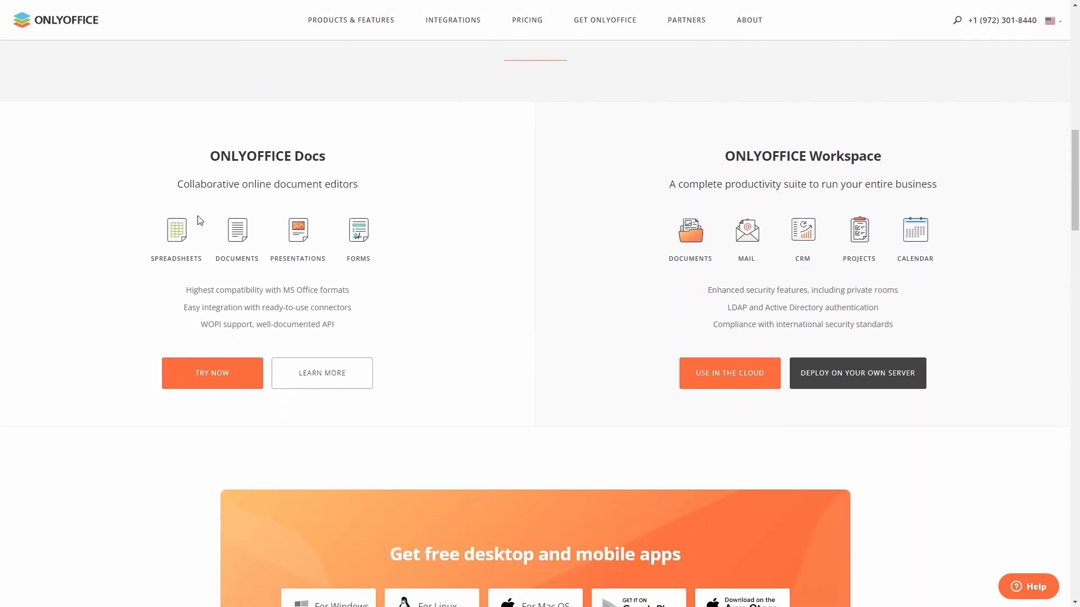
pyautogui.moveTo(405, 138)
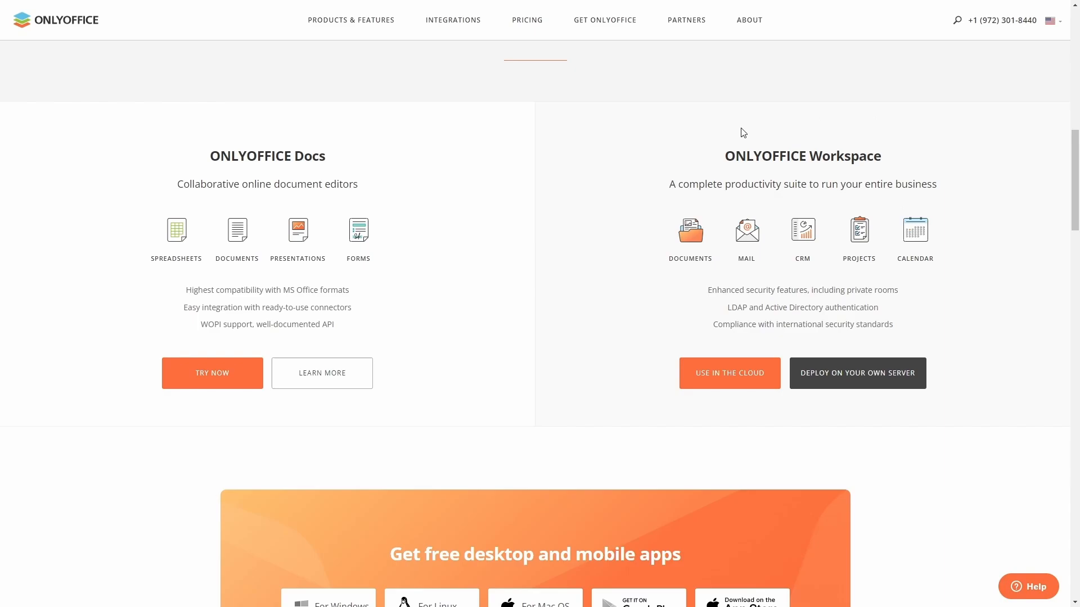
pyautogui.moveTo(722, 158)
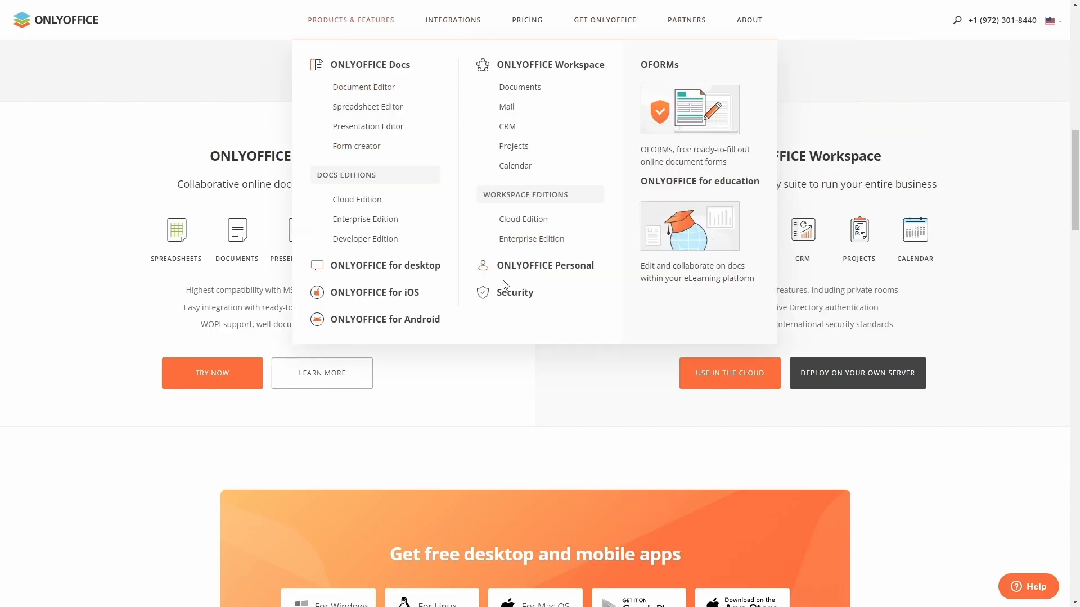
# - Go to the Security page from Products & Features and view its data-security tools
pyautogui.click(514, 292)
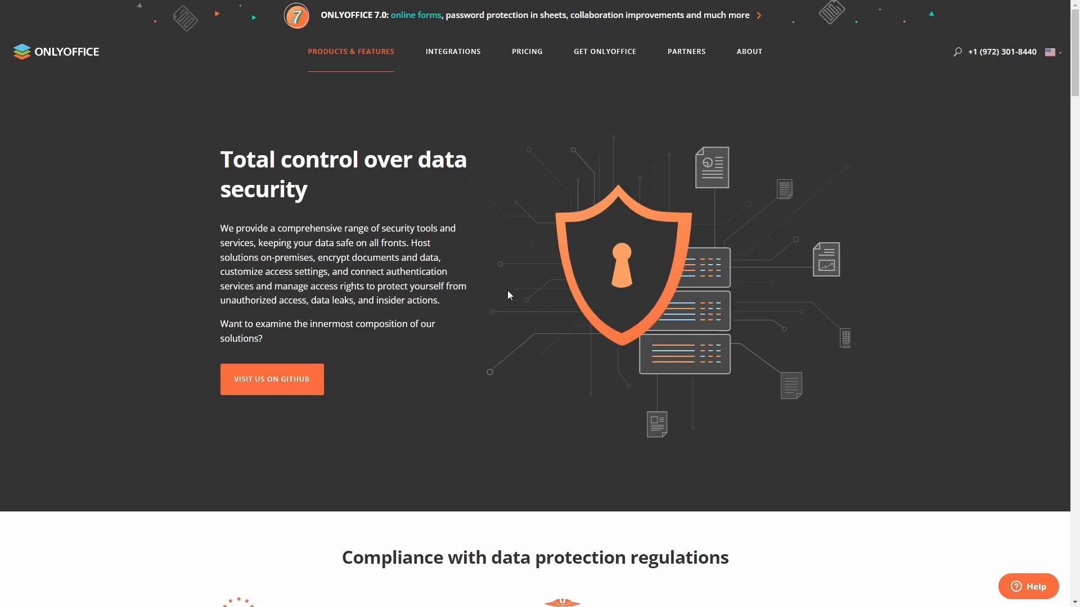
pyautogui.scroll(-3)
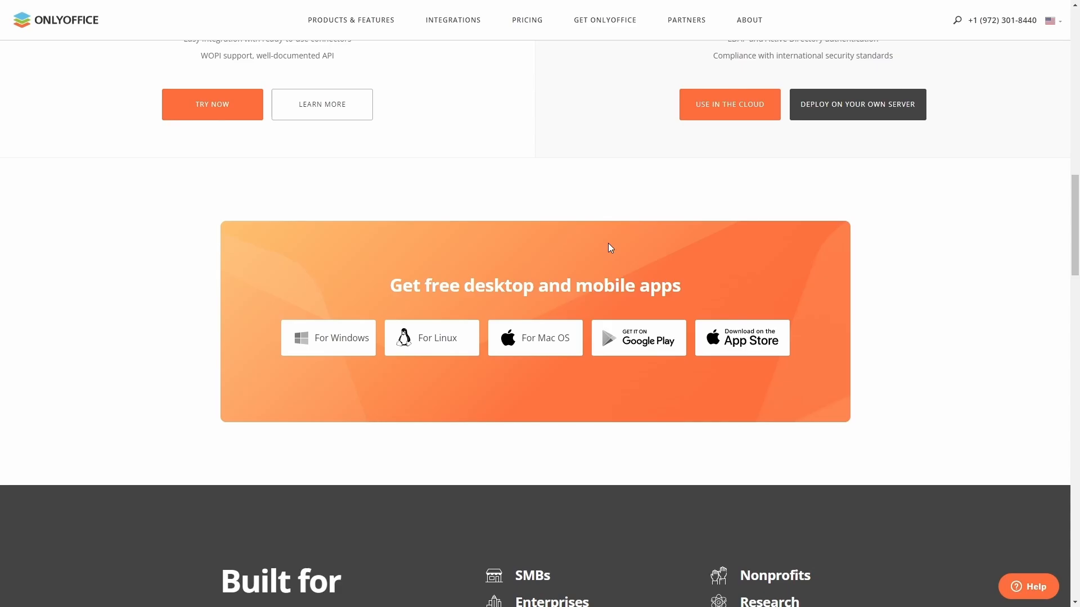
# - Scroll back up to the 'Get free desktop and mobile apps' banner with the Linux version
pyautogui.scroll(3)
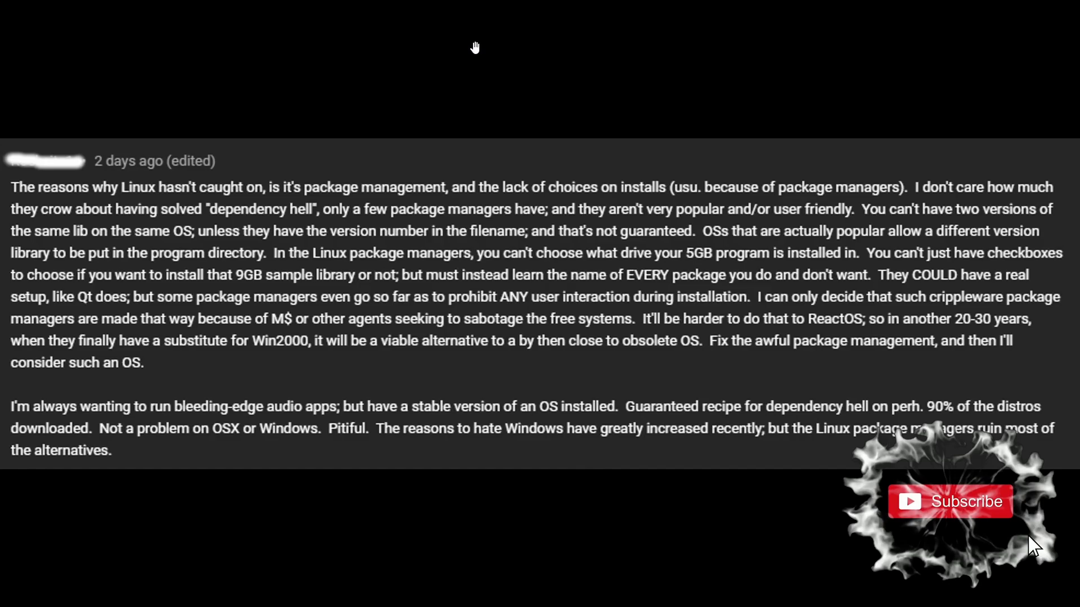
# - Bring up the viewer comment blaming Linux package management for dependency hell
pyautogui.click(949, 502)
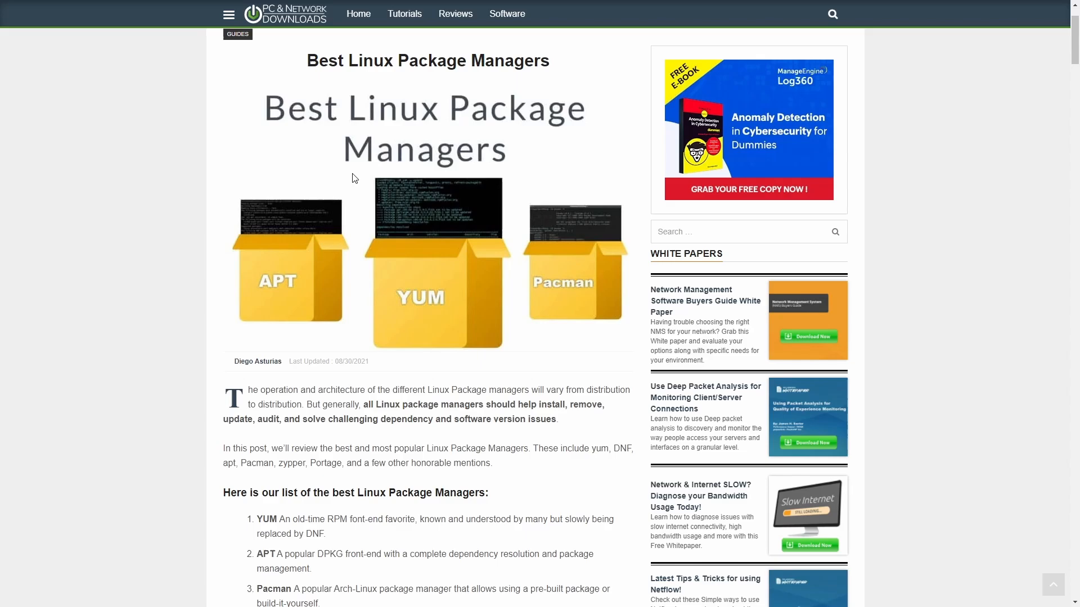
# - Scroll through the Best Linux Package Managers list covering YUM, APT and Pacman
pyautogui.scroll(-3)
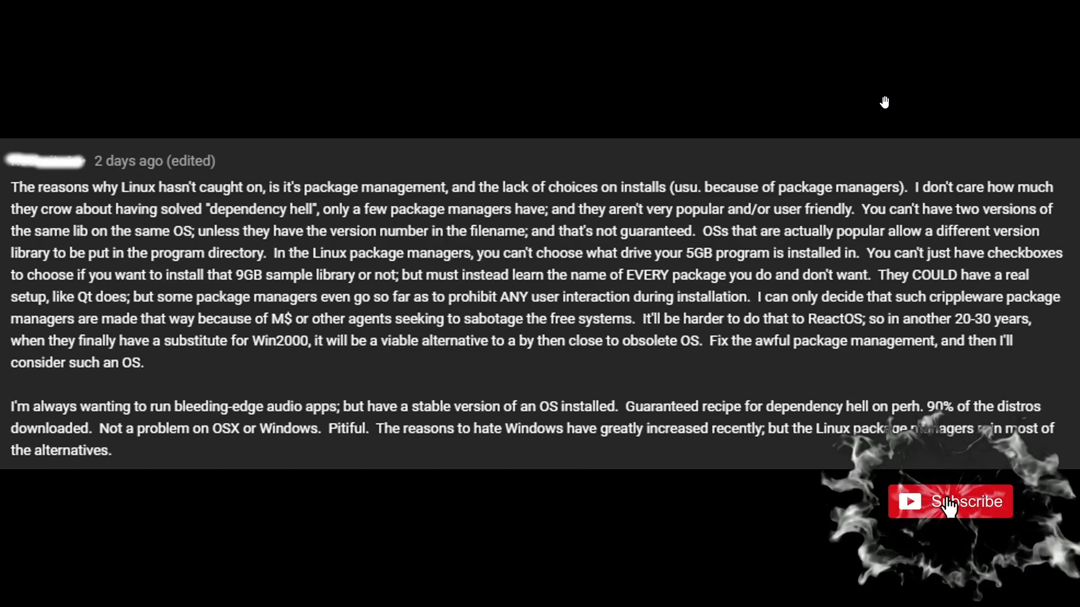
# - Switch back to the viewer comment criticising Linux package managers
pyautogui.click(949, 502)
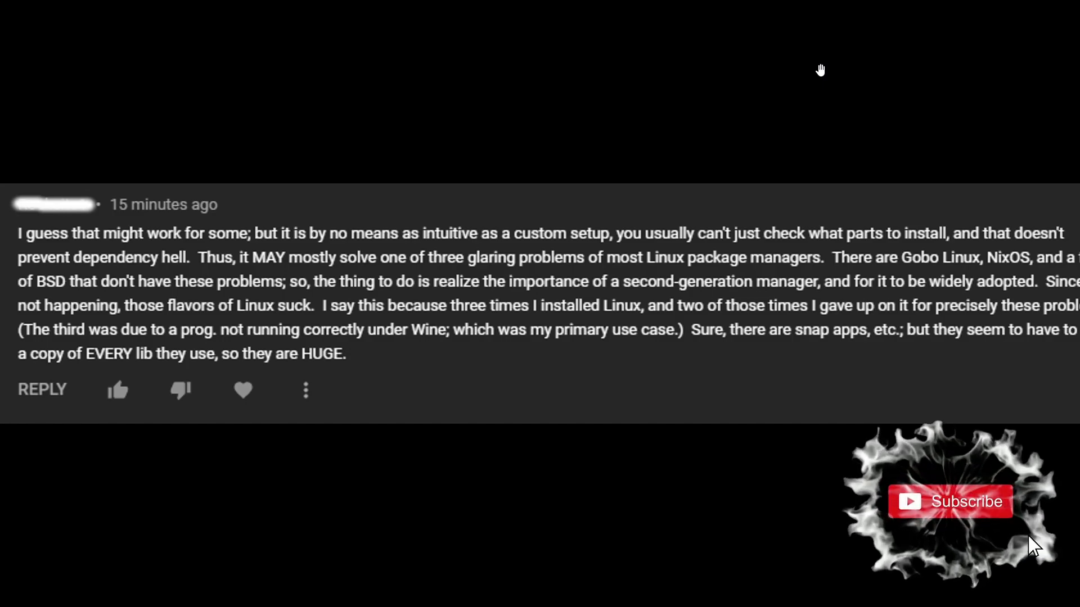
pyautogui.click(949, 502)
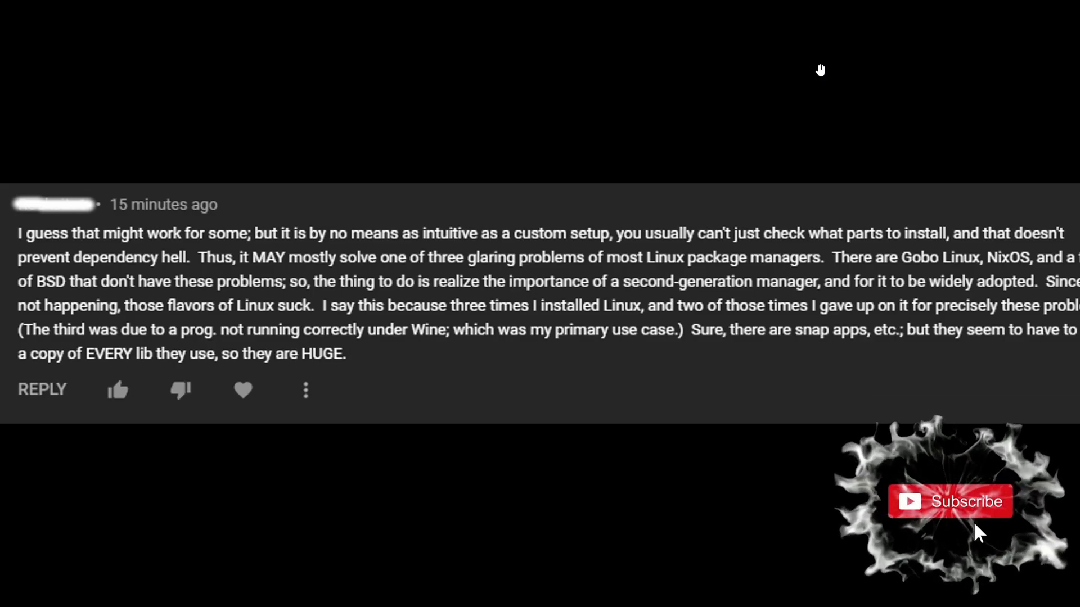
pyautogui.click(950, 501)
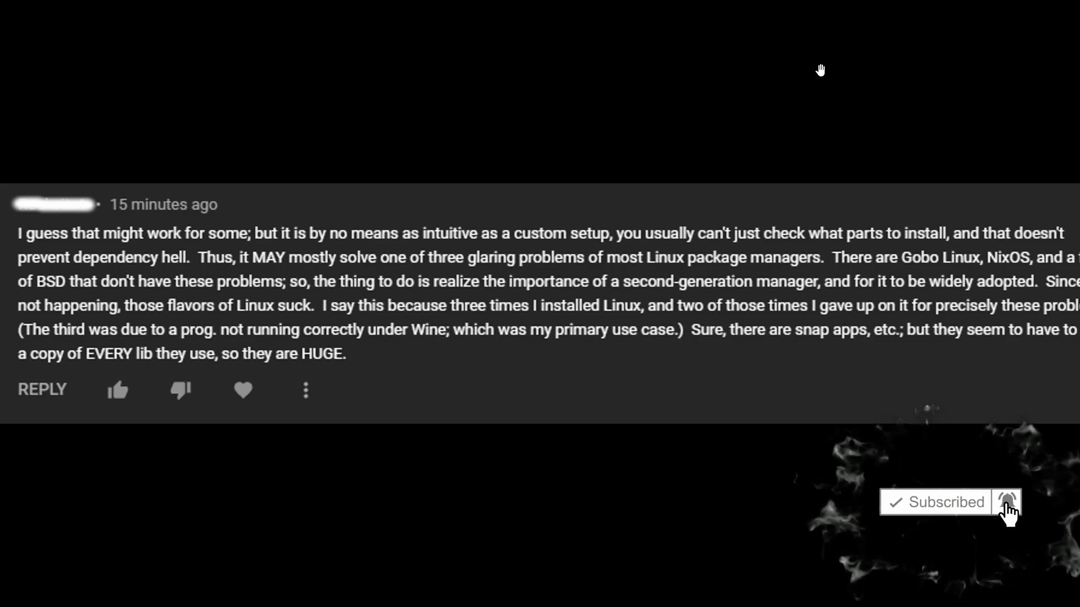